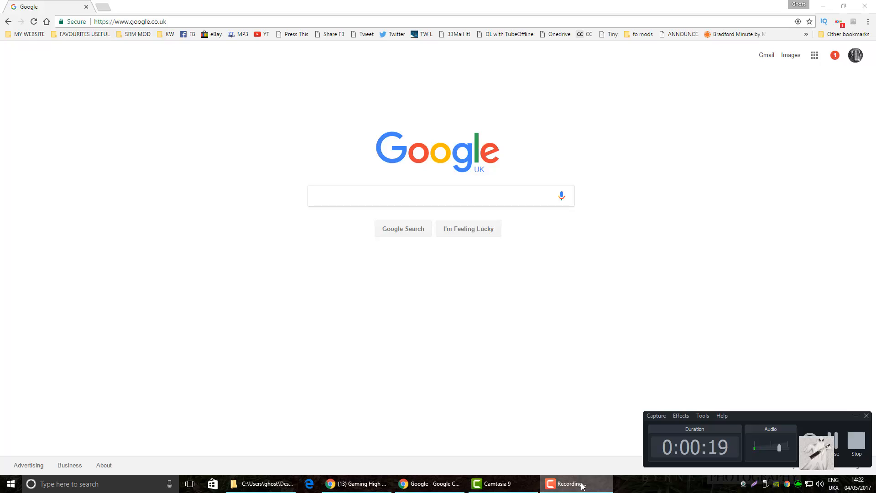
pyautogui.moveTo(347, 305)
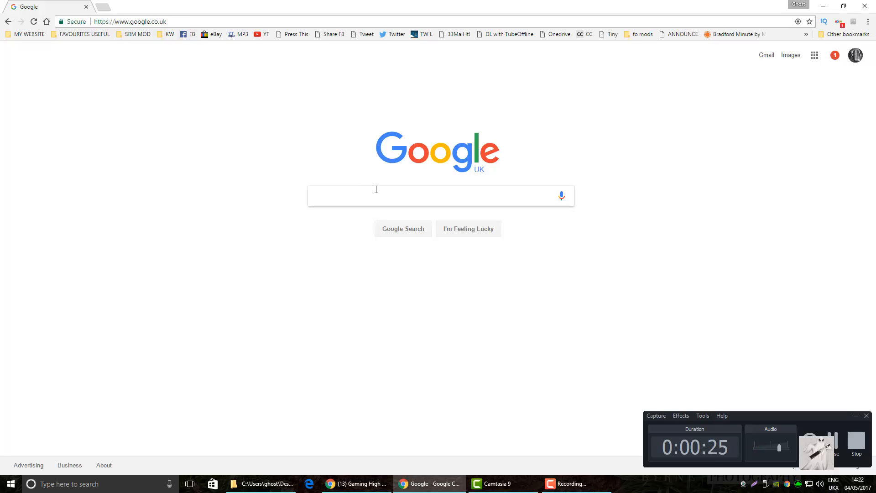
# Search Google for 'tcp optimizer'.
pyautogui.write('tcp optimizer')
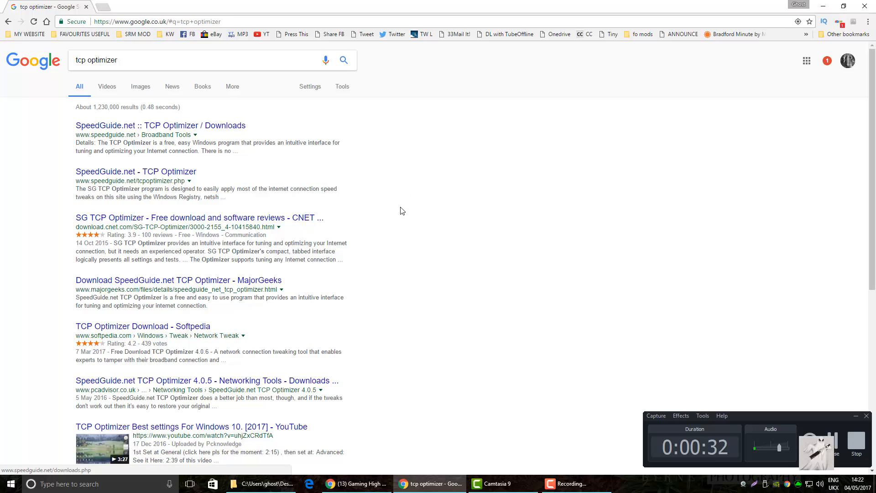
pyautogui.moveTo(63, 167)
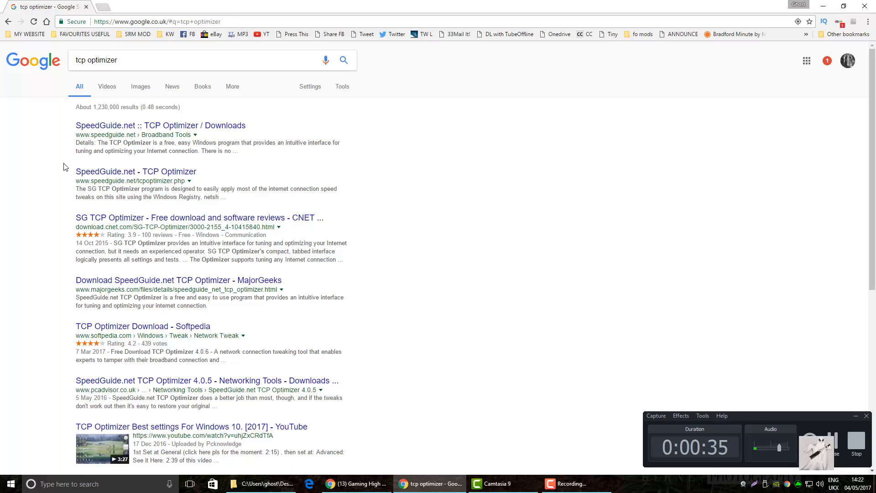
# Download TCP Optimizer 4 from SpeedGuide.net and save it to the Downloads folder.
pyautogui.click(160, 125)
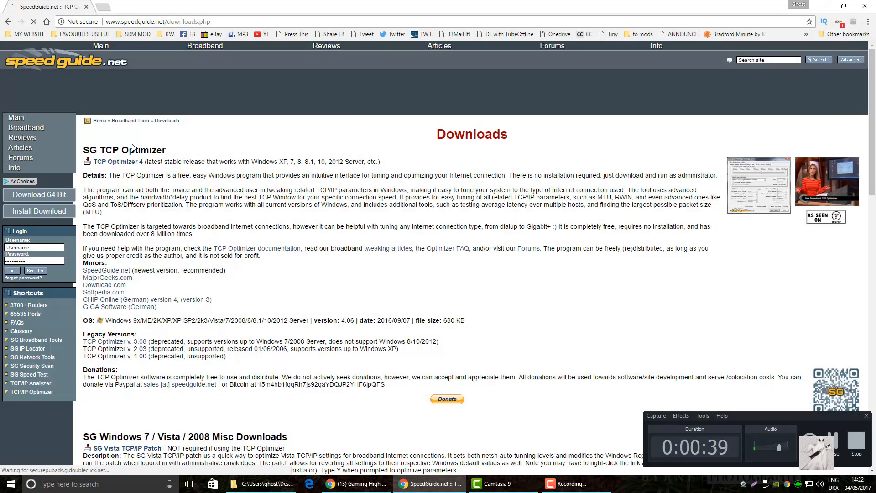
pyautogui.click(117, 161)
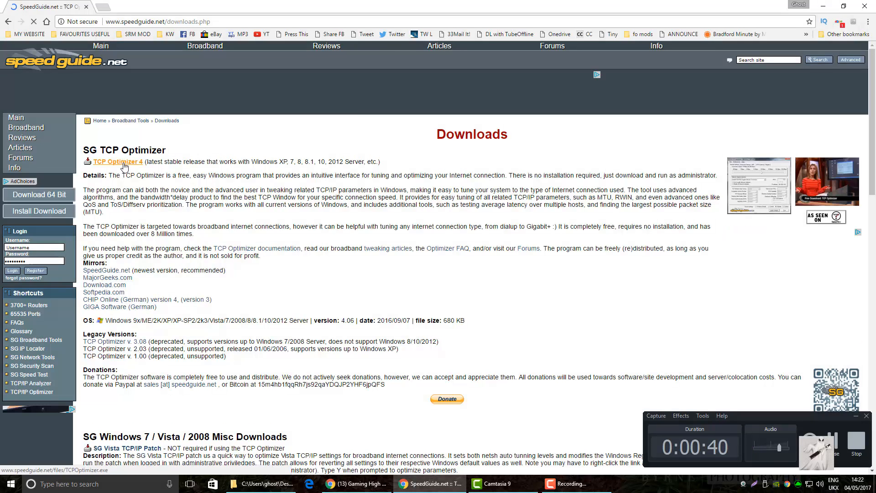
pyautogui.click(118, 162)
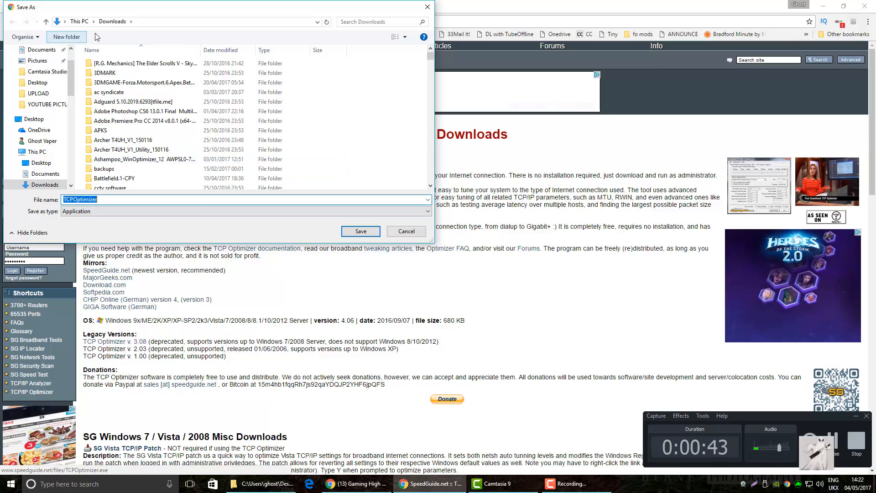
pyautogui.click(360, 231)
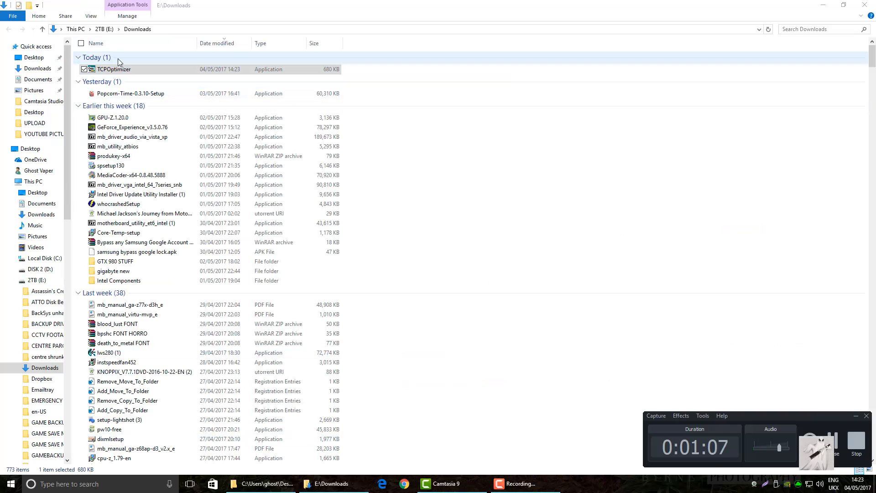
# Run the downloaded TCPOptimizer as administrator.
pyautogui.rightClick(114, 69)
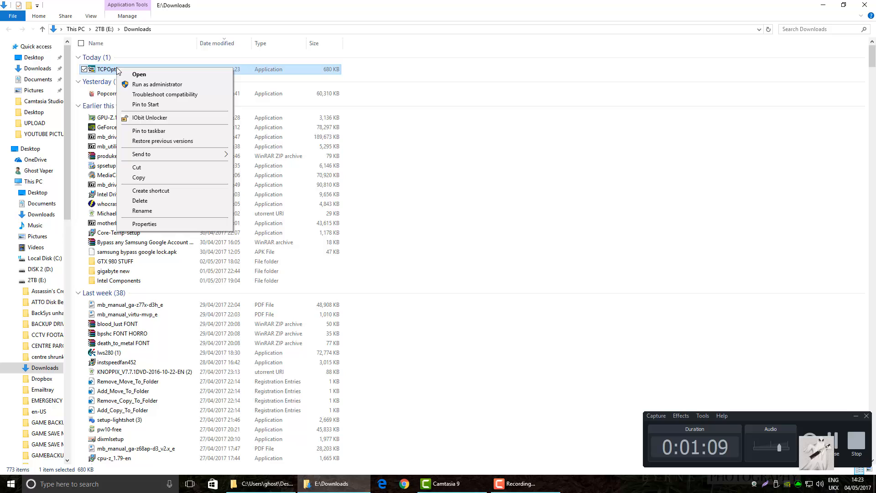
pyautogui.moveTo(157, 84)
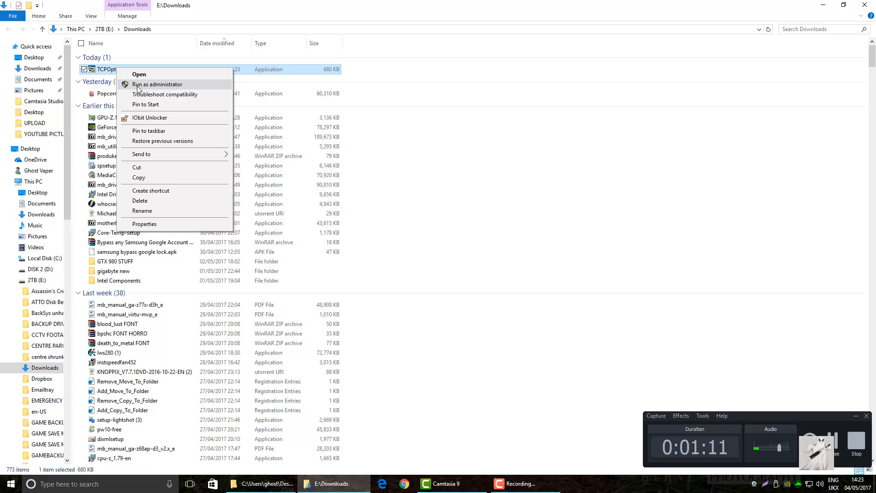
pyautogui.click(158, 84)
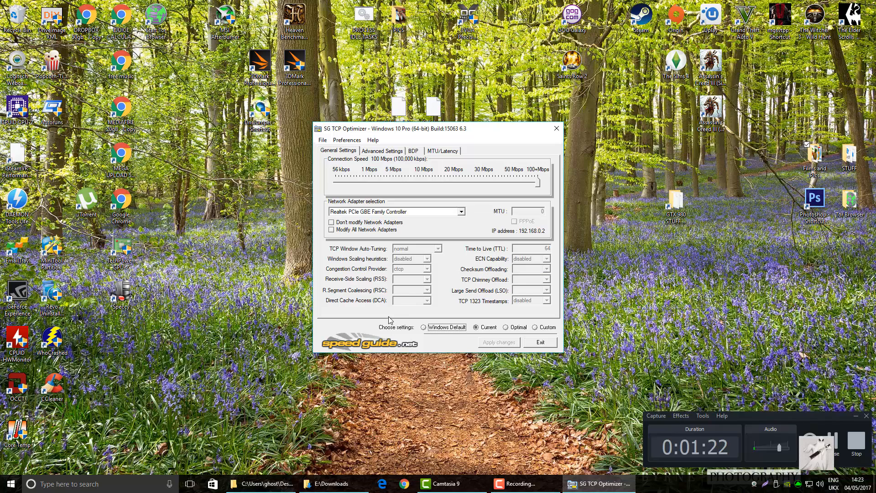
# Select Current to review the existing General Settings values.
pyautogui.click(476, 327)
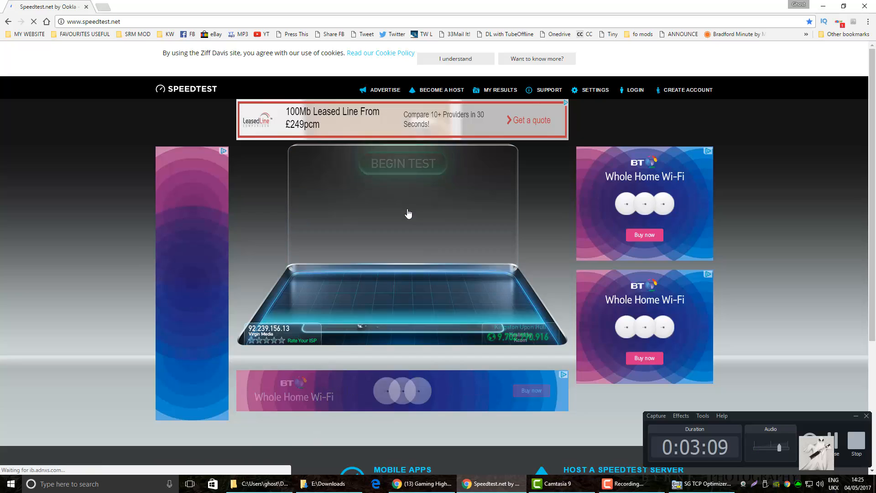
# Begin the speedtest.net connection speed test.
pyautogui.click(403, 163)
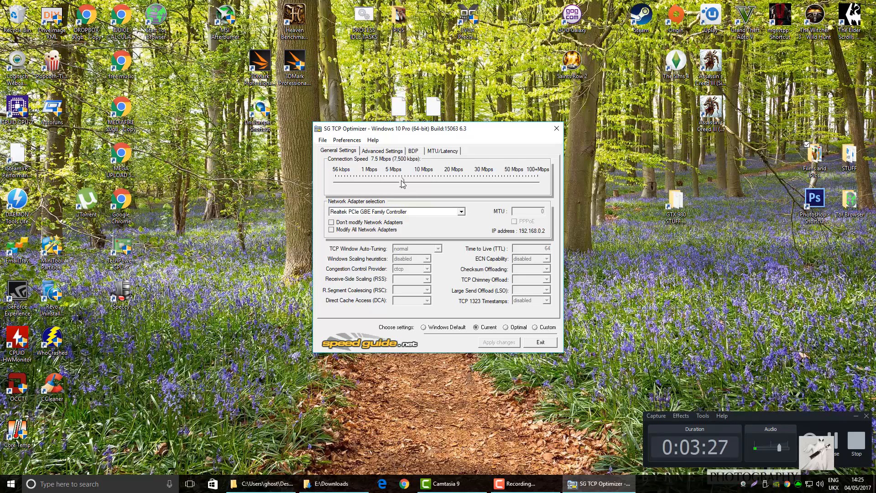
# Set connection speed to 100 Mbps and choose the Qualcomm Atheros gigabit adapter.
pyautogui.moveTo(403, 184); pyautogui.dragTo(436, 183)
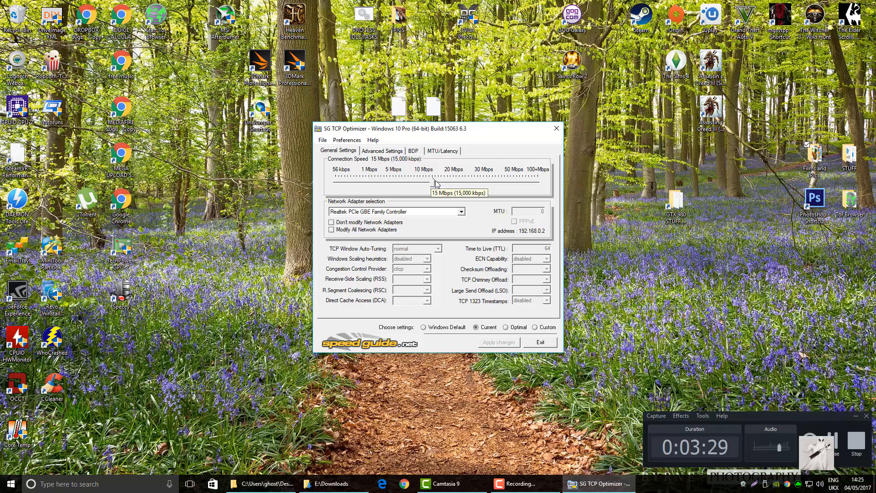
pyautogui.moveTo(435, 183); pyautogui.dragTo(543, 183)
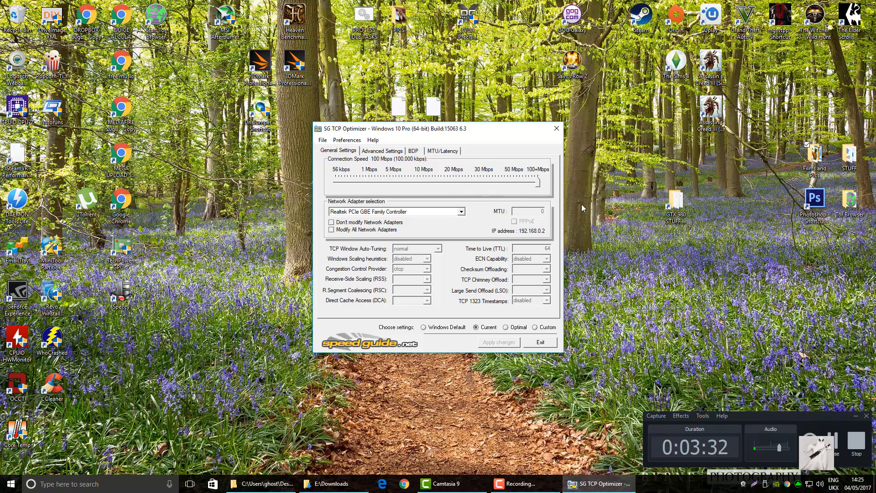
pyautogui.click(461, 211)
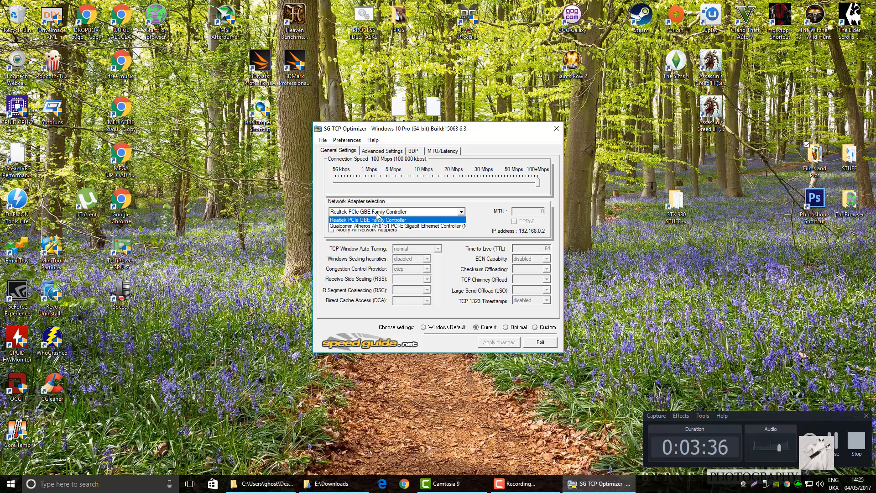
pyautogui.click(397, 226)
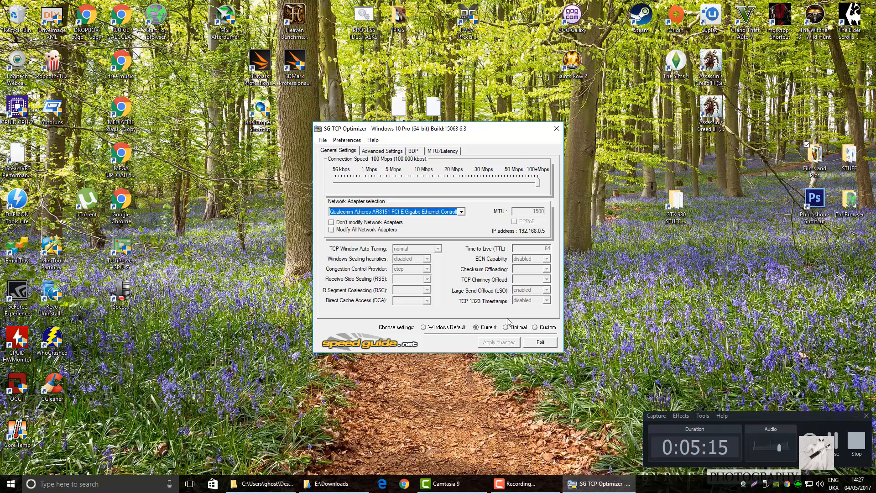
# Select the Optimal preset and tick Modify All Network Adapters.
pyautogui.click(506, 327)
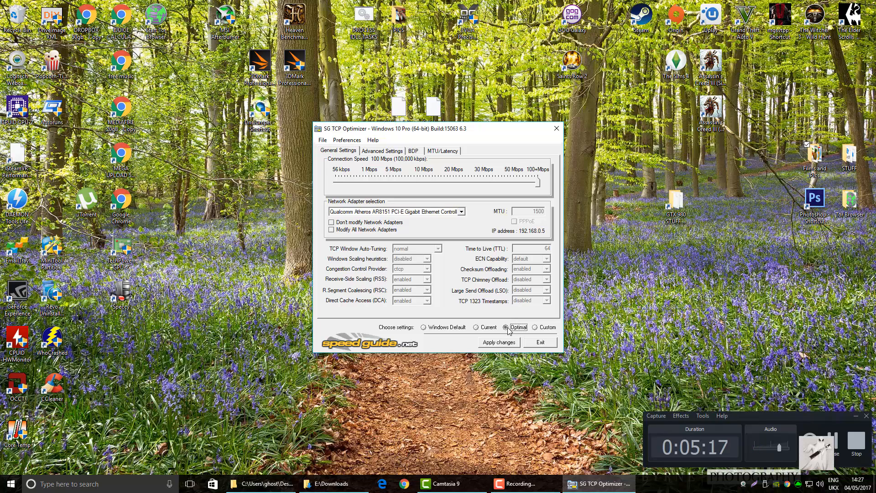
pyautogui.click(477, 327)
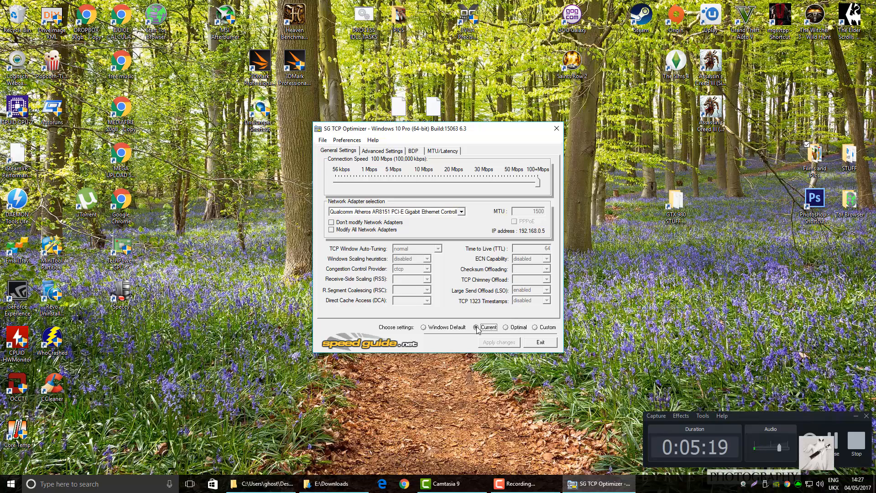
pyautogui.click(506, 327)
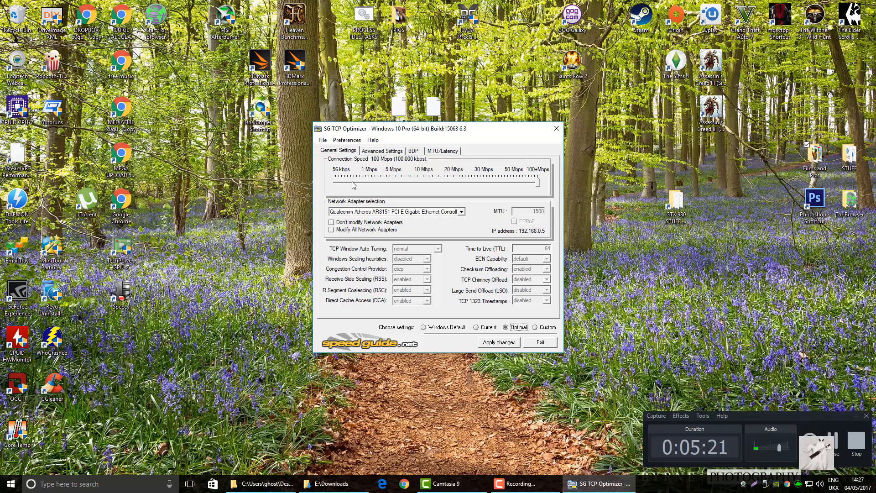
pyautogui.moveTo(352, 183)
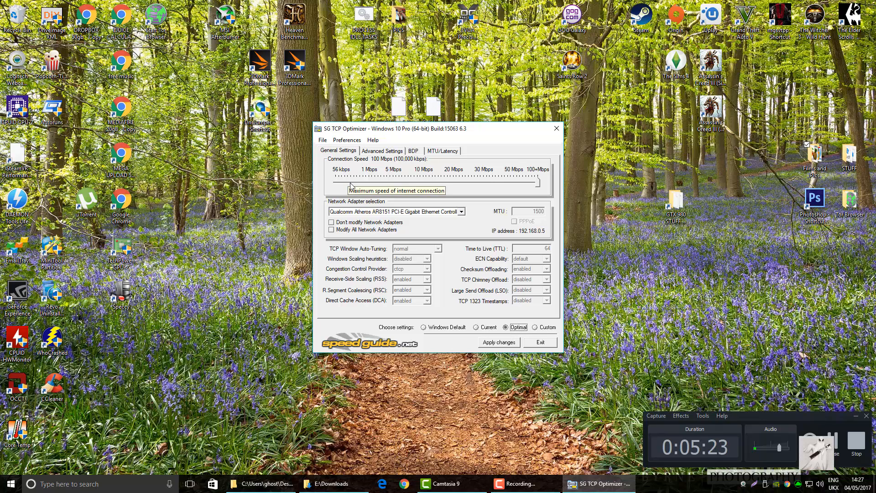
pyautogui.moveTo(545, 187)
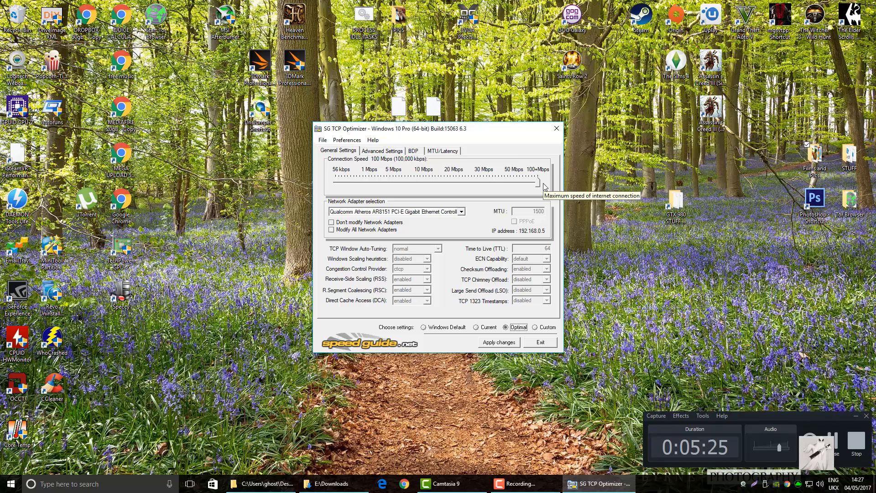
pyautogui.click(460, 212)
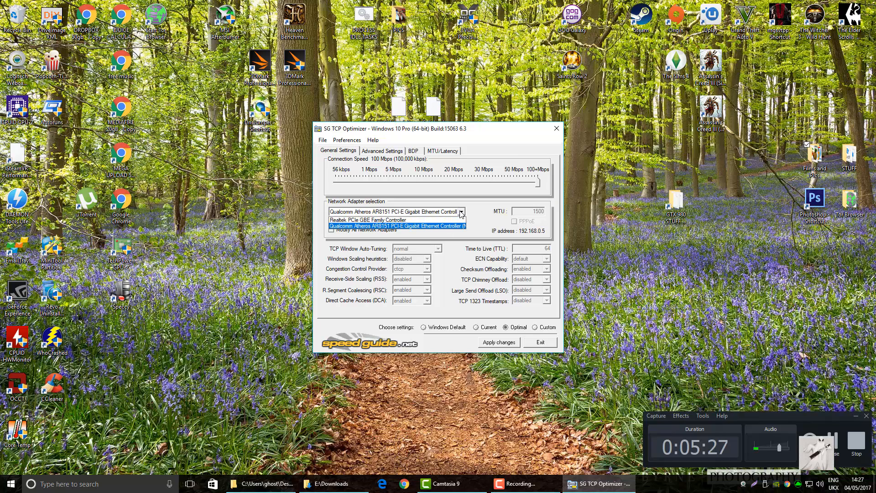
pyautogui.click(397, 212)
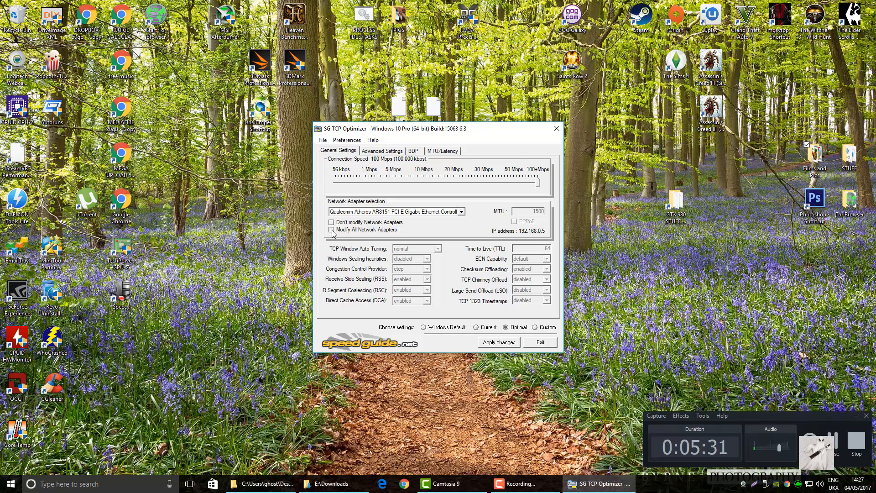
pyautogui.click(332, 230)
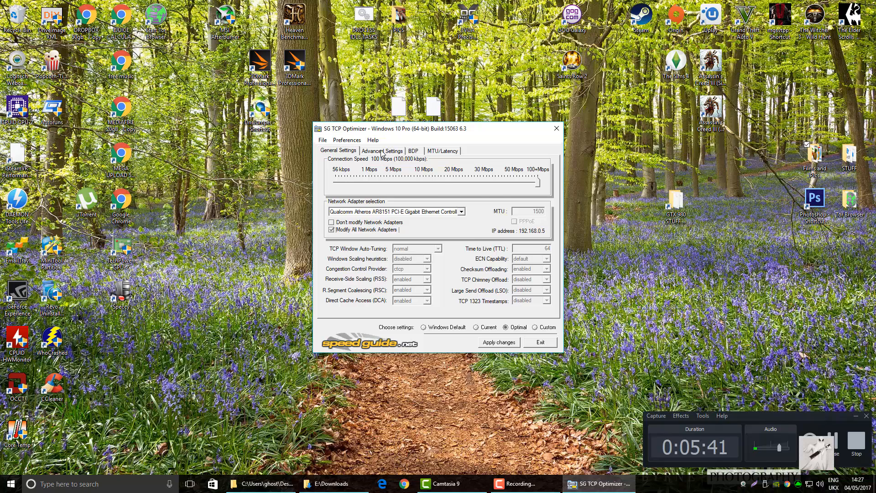
# Compare Optimal and Current values on Advanced Settings, then return to General Settings.
pyautogui.click(382, 150)
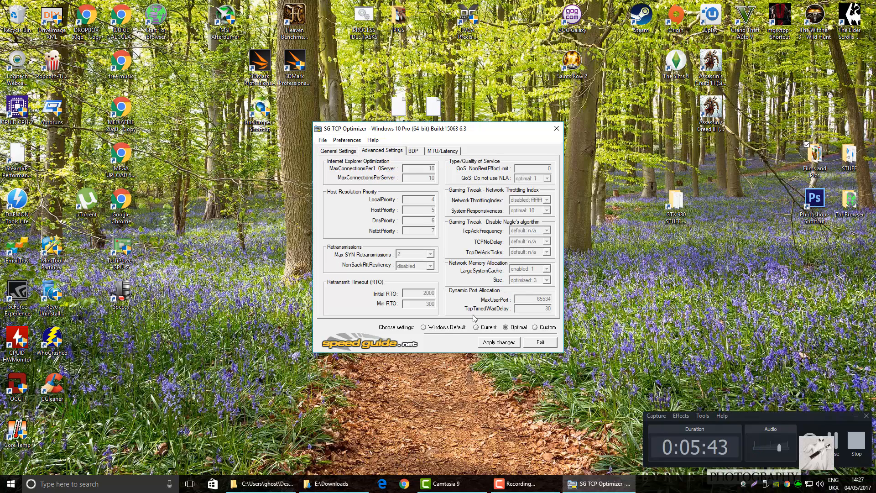
pyautogui.click(476, 327)
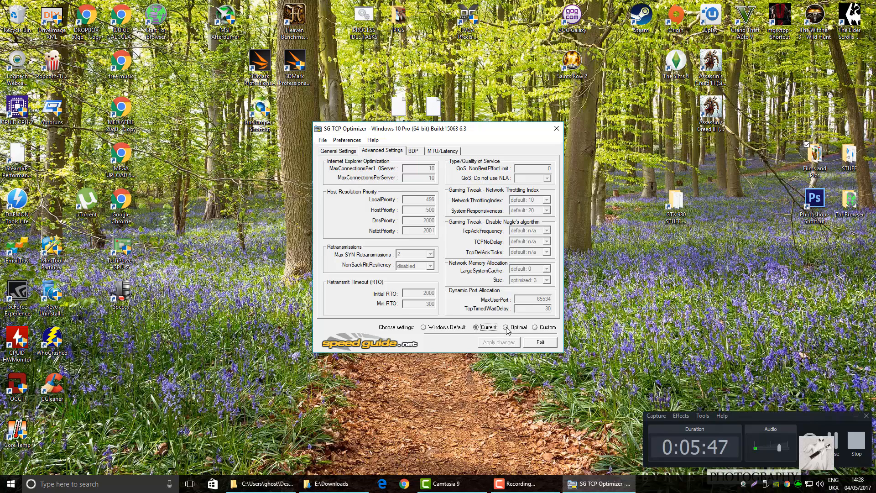
pyautogui.click(505, 327)
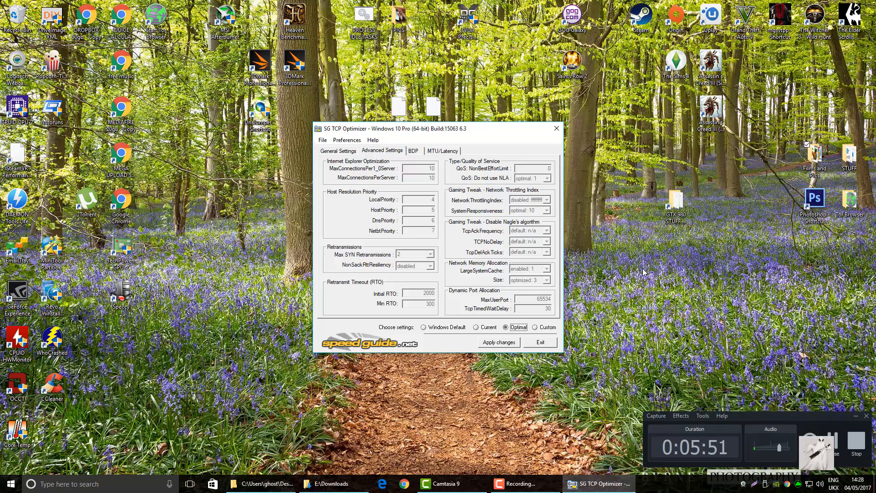
pyautogui.moveTo(470, 239)
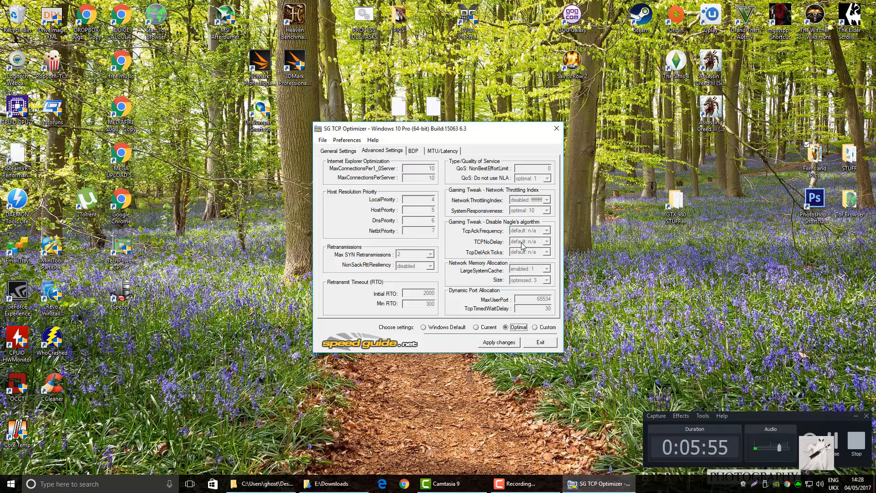
pyautogui.moveTo(553, 231)
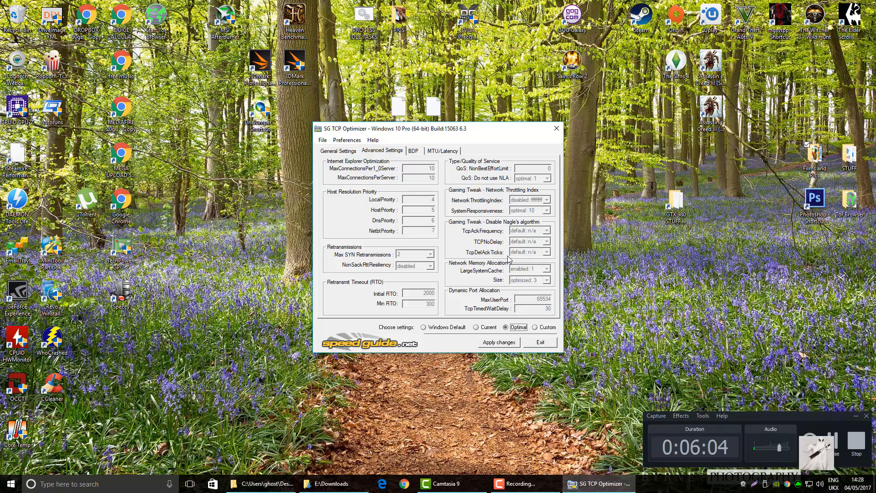
pyautogui.moveTo(435, 391)
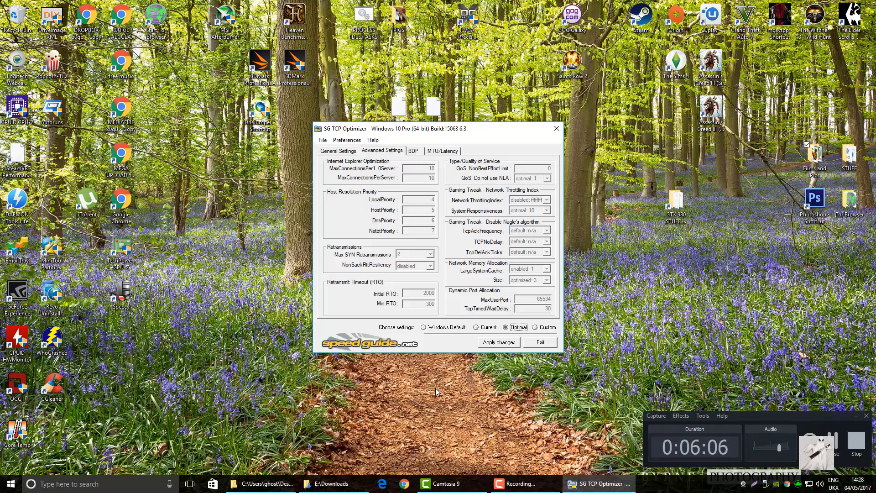
pyautogui.click(338, 150)
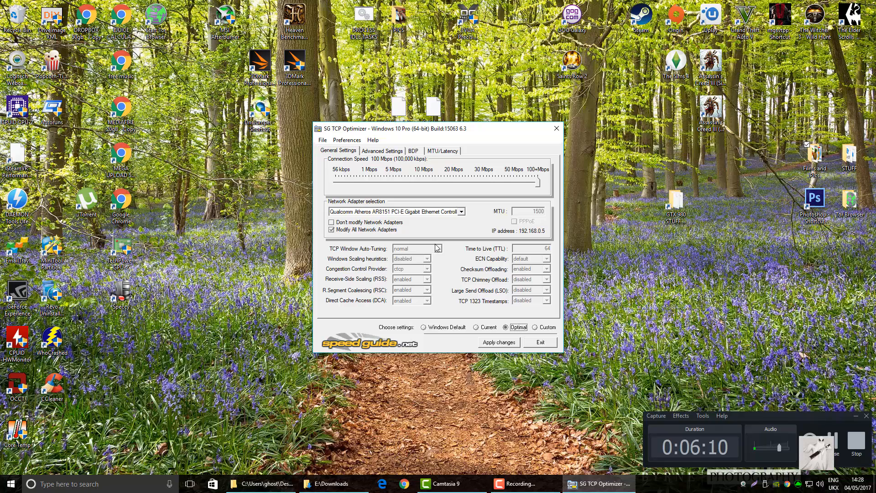
pyautogui.moveTo(520, 341)
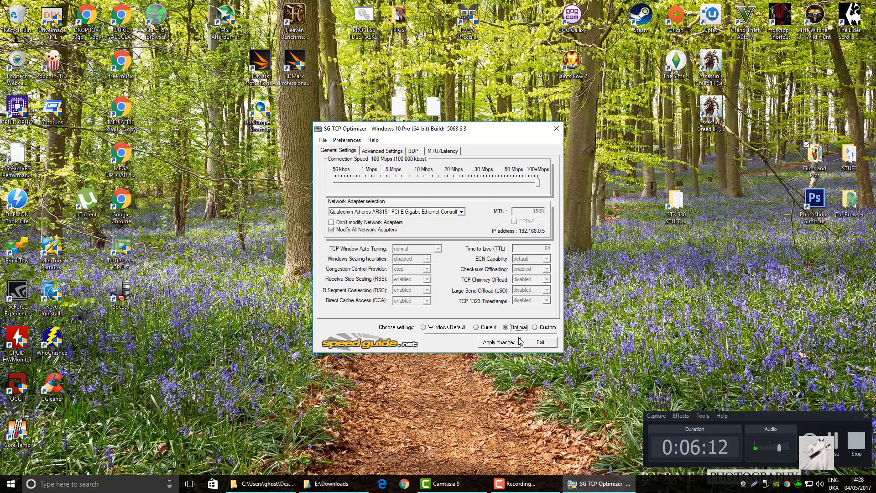
# Apply the Optimal changes and scroll through the old, new and default values.
pyautogui.click(498, 342)
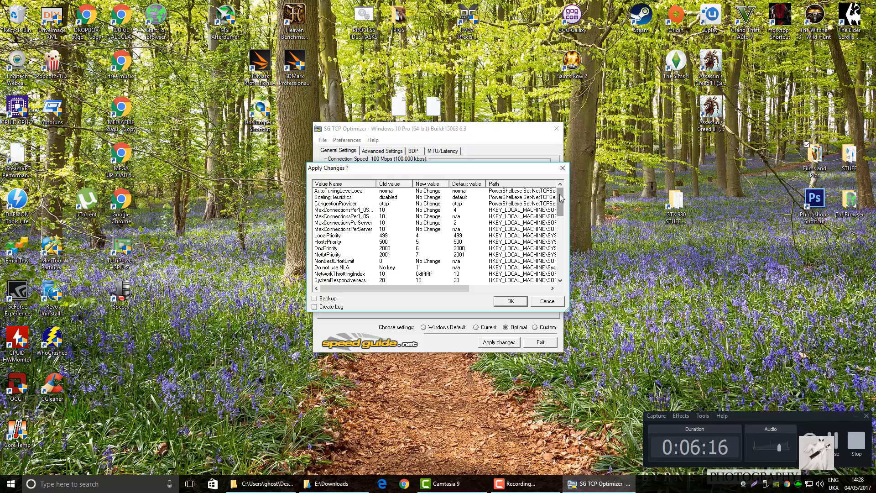
pyautogui.scroll(-3)
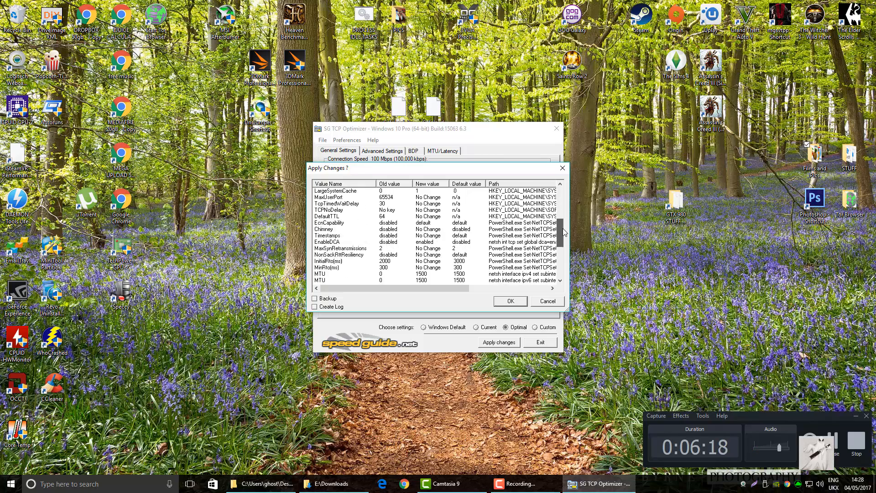
pyautogui.scroll(-3)
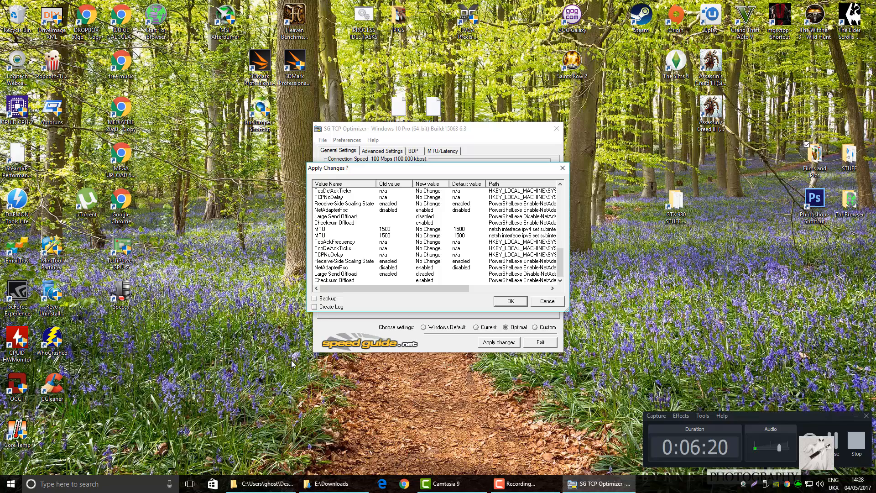
pyautogui.moveTo(581, 239)
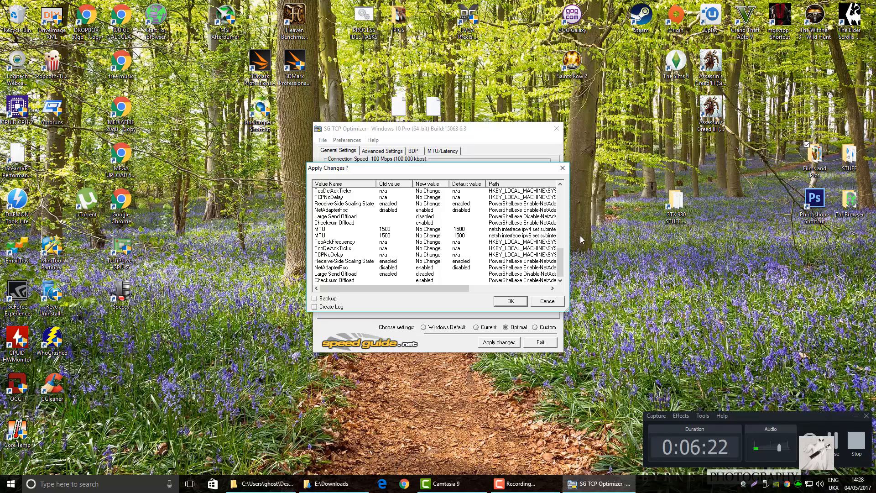
pyautogui.scroll(-3)
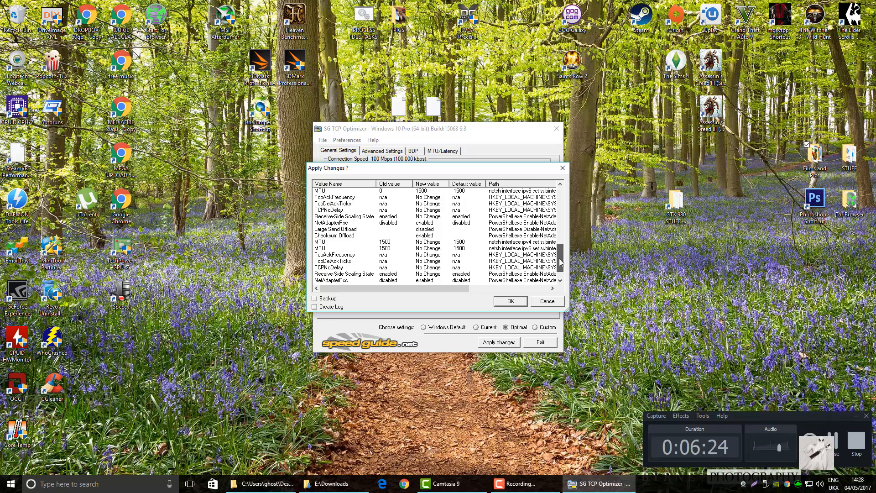
pyautogui.scroll(-3)
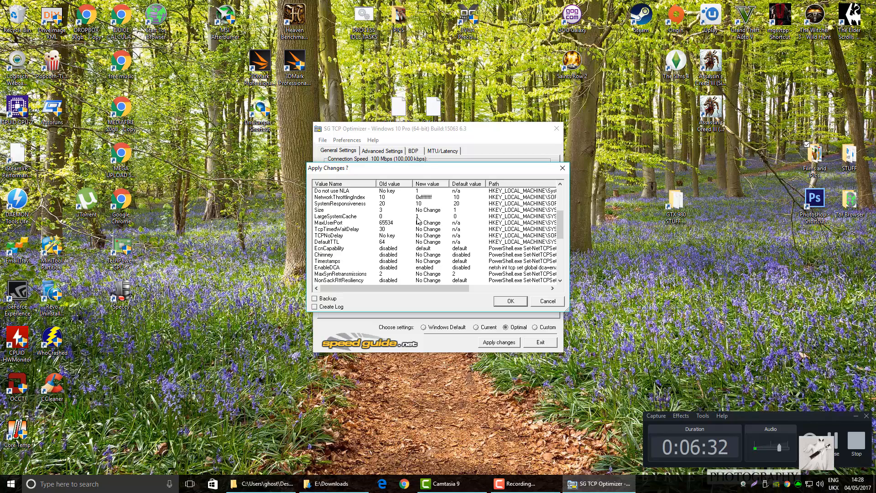
pyautogui.moveTo(370, 223)
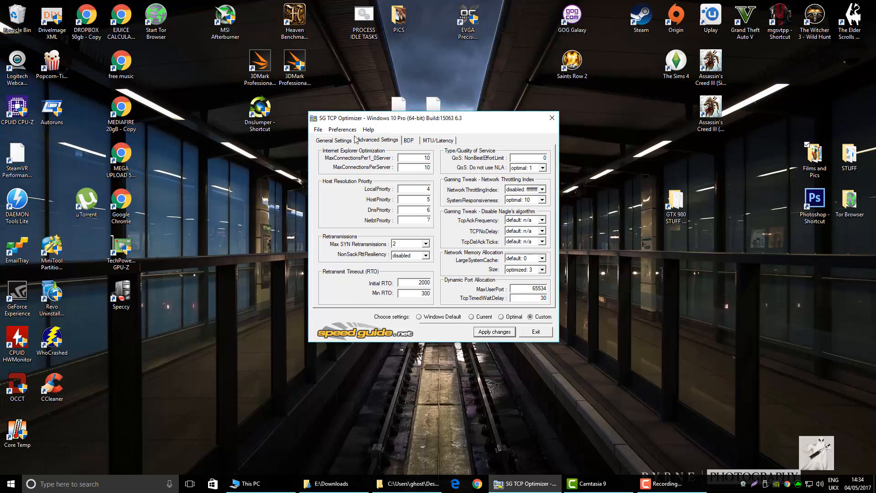
# After reboot, check General and Advanced Settings and set LargeSystemCache to 0.
pyautogui.click(333, 140)
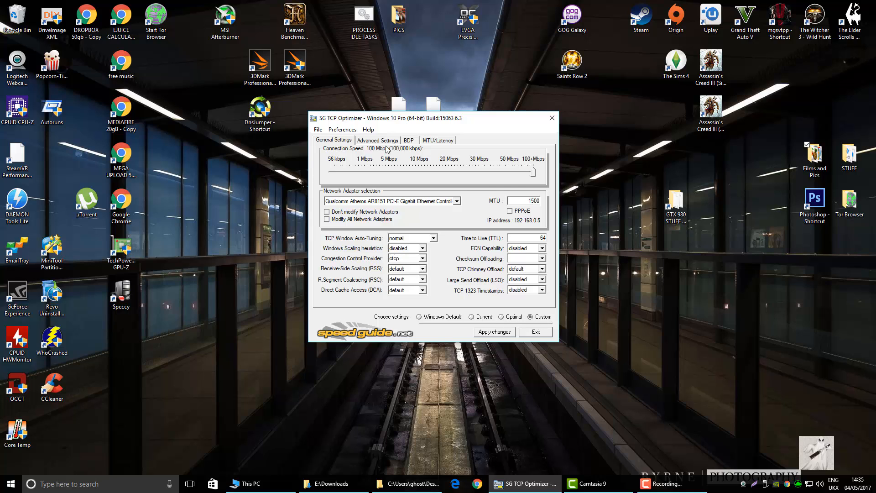
pyautogui.click(377, 140)
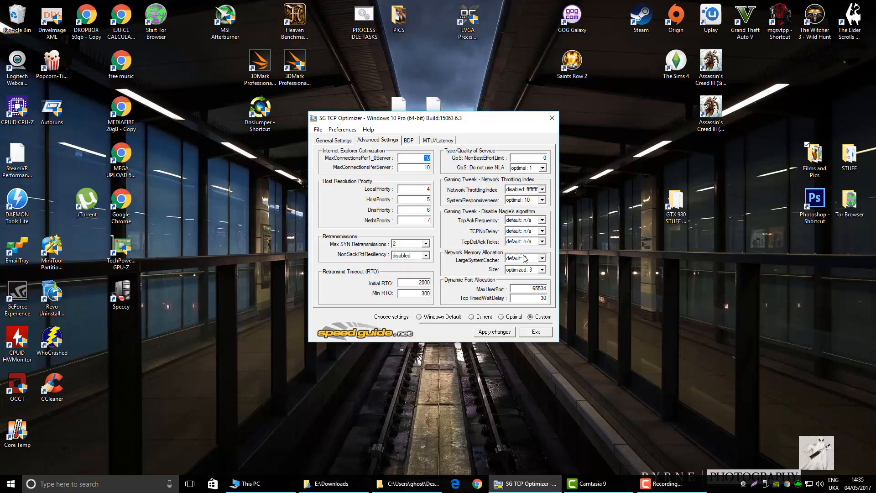
pyautogui.moveTo(523, 259)
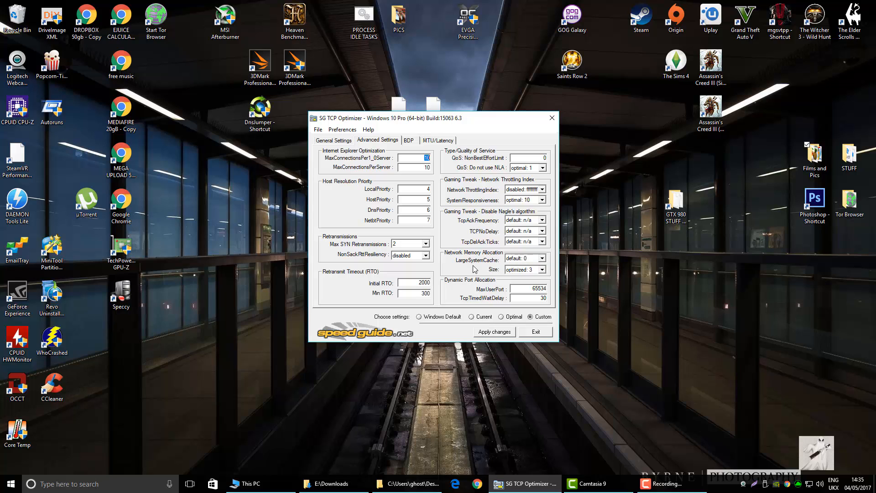
pyautogui.click(541, 259)
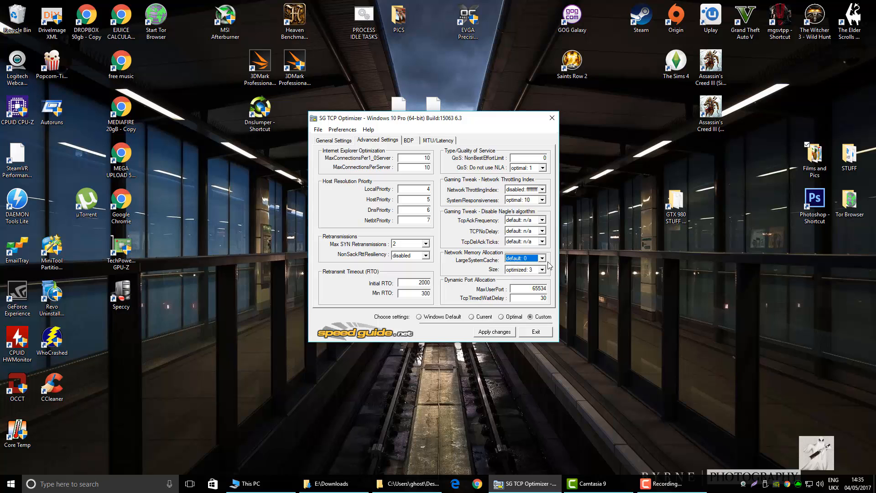
pyautogui.moveTo(524, 259)
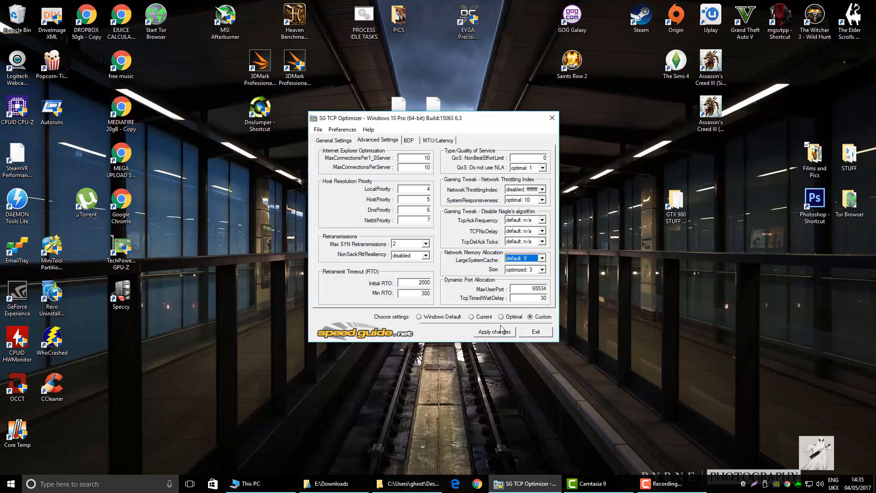
# Apply the custom change and scroll to the LargeSystemCache entry.
pyautogui.click(493, 331)
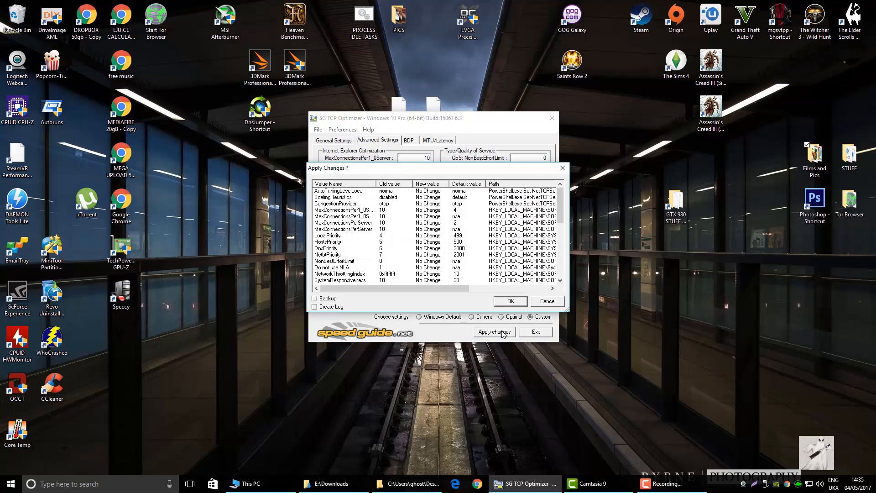
pyautogui.scroll(-3)
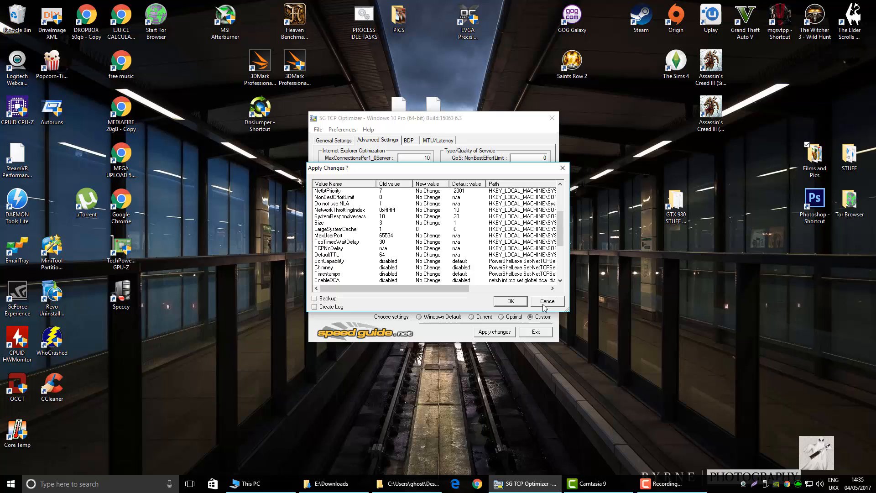
pyautogui.moveTo(560, 307)
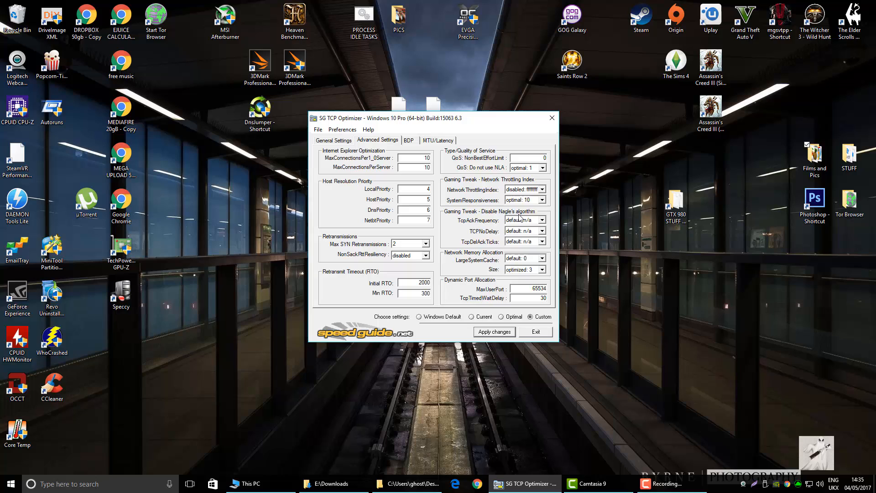
pyautogui.moveTo(461, 184)
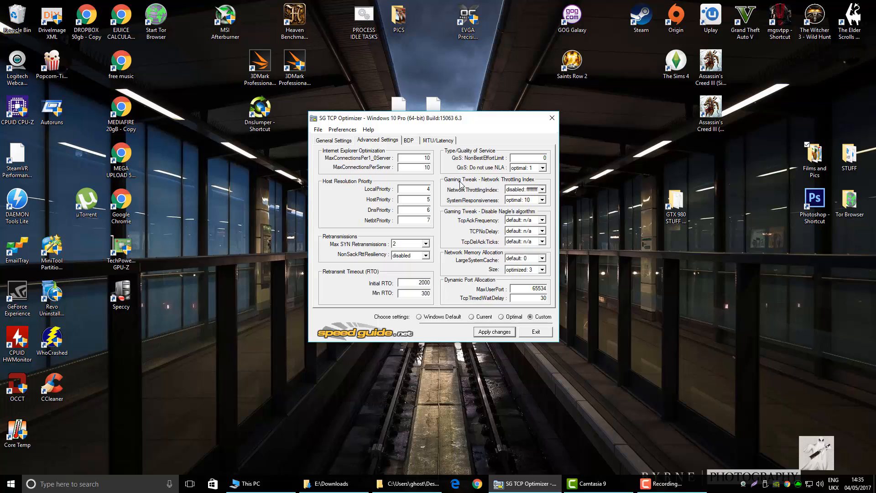
pyautogui.moveTo(501, 193)
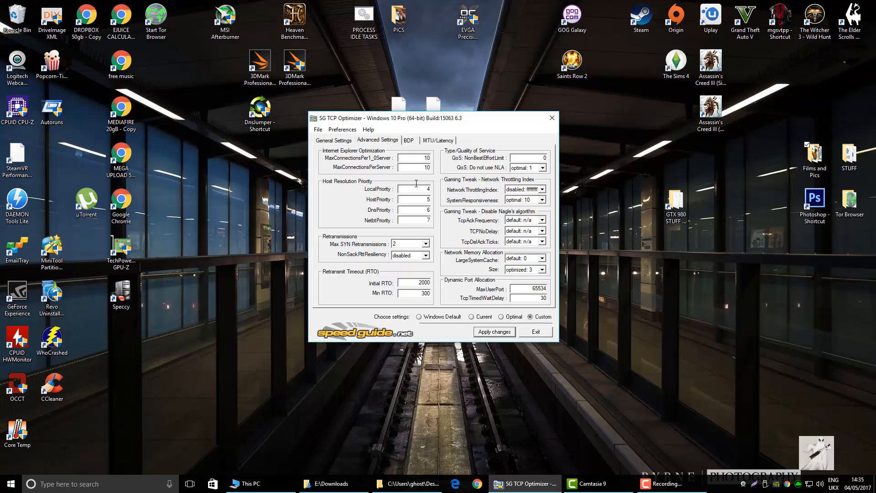
pyautogui.moveTo(493, 214)
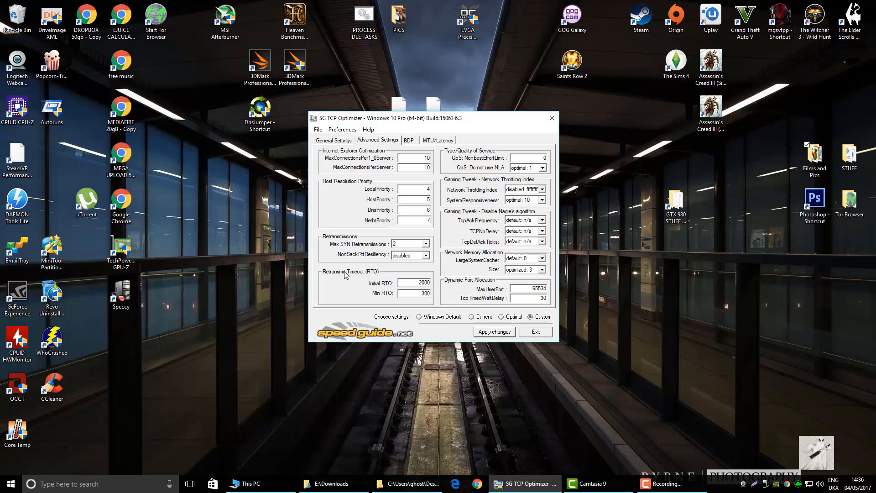
pyautogui.moveTo(410, 252)
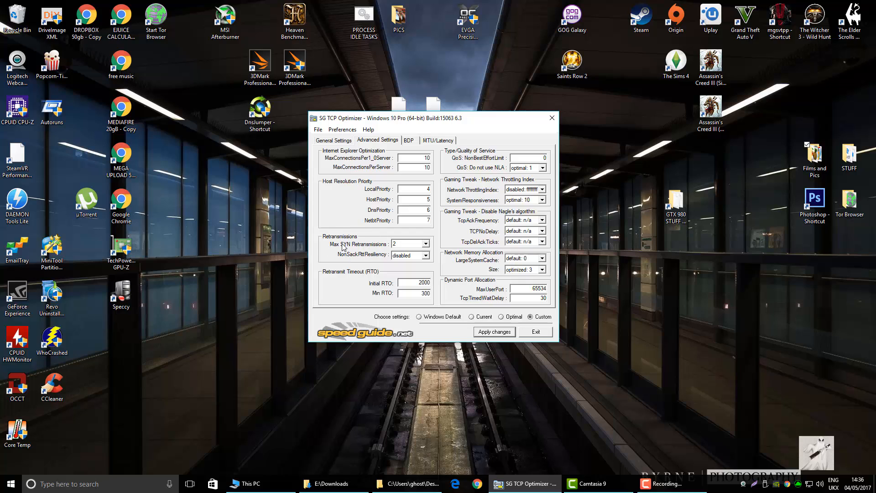
pyautogui.moveTo(361, 244)
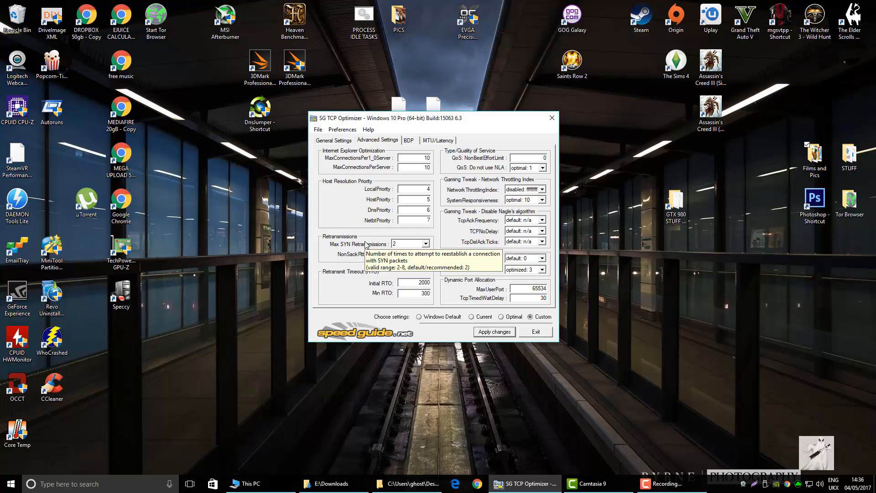